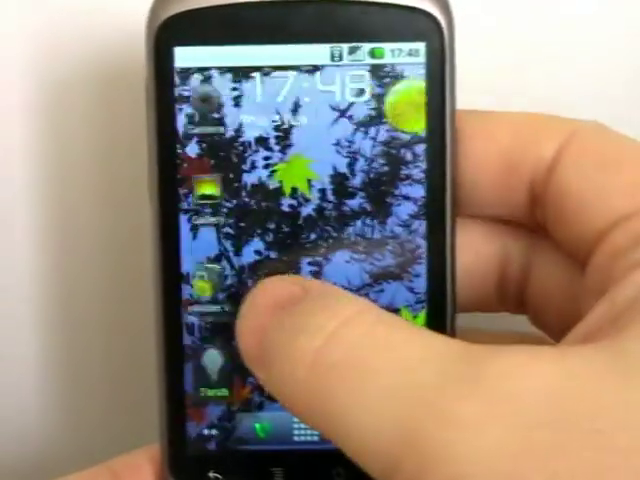
Swipe across the home screen on the way to ADW.Launcher's settings.
{"action": "scroll", "scroll_direction": "left", "scroll_amount": 3}
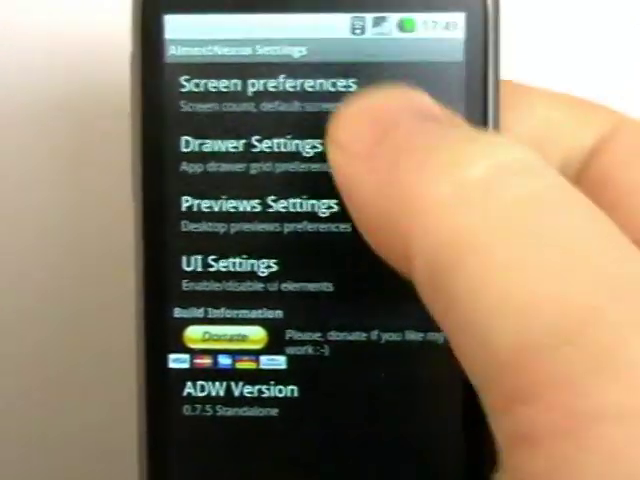
Set Desktop Screens to 7 and Desktop overshoot to 100 in Screen preferences.
{"action": "left_click", "coordinate": [277, 82]}
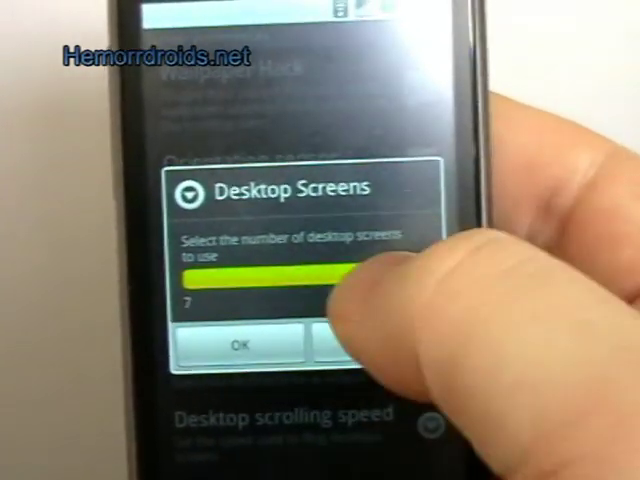
{"action": "left_click", "coordinate": [240, 346]}
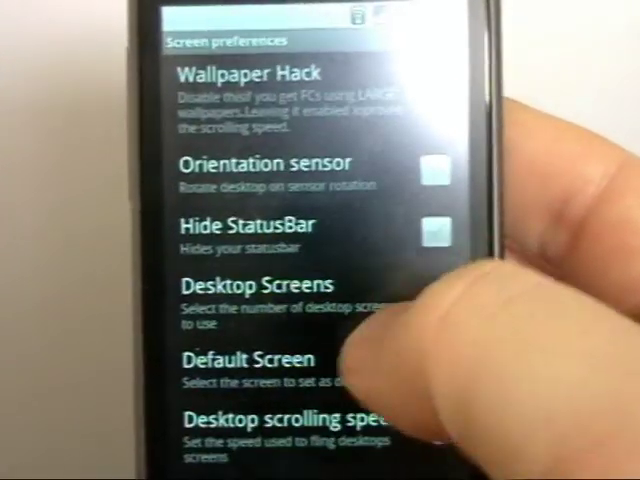
{"action": "left_click", "coordinate": [254, 359]}
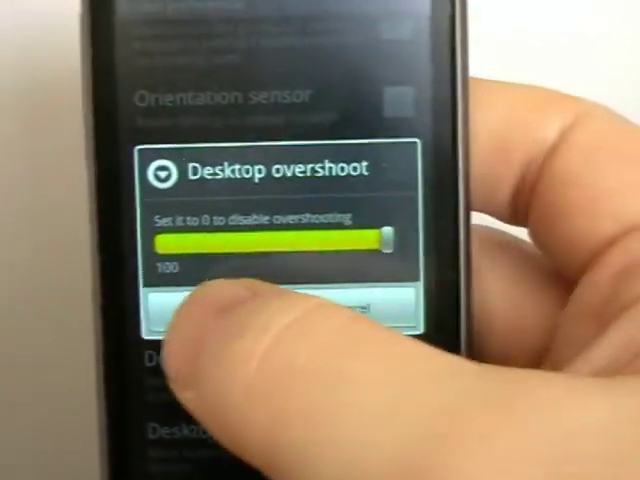
{"action": "left_click", "coordinate": [280, 310]}
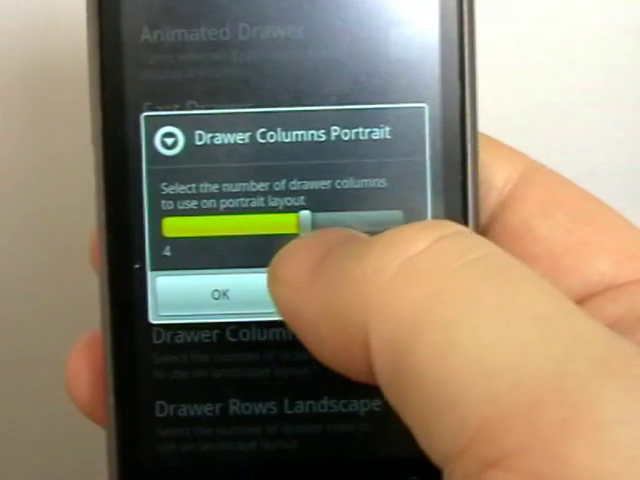
Confirm the new Drawer Columns Portrait value, giving a five-column drawer.
{"action": "left_click", "coordinate": [222, 296]}
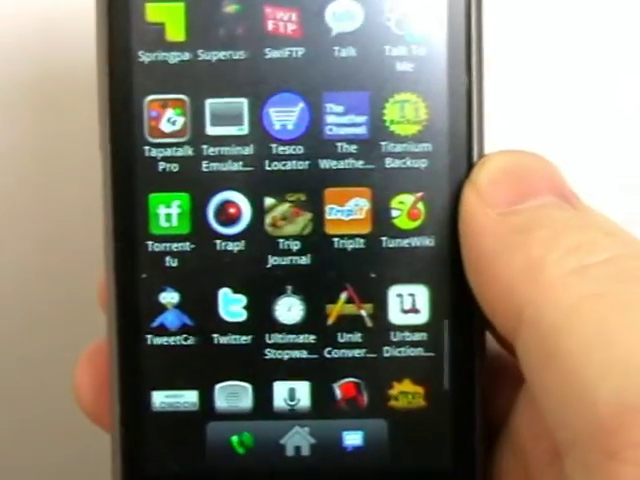
Scroll down and up through the five-column app drawer grid.
{"action": "scroll", "scroll_direction": "down", "scroll_amount": 3}
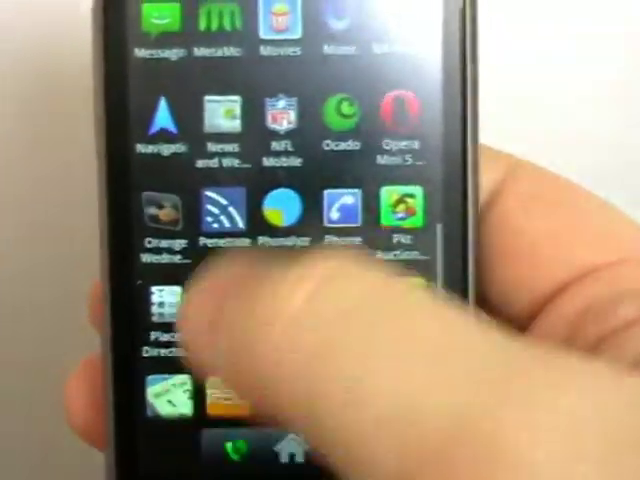
{"action": "scroll", "scroll_direction": "up", "scroll_amount": 3}
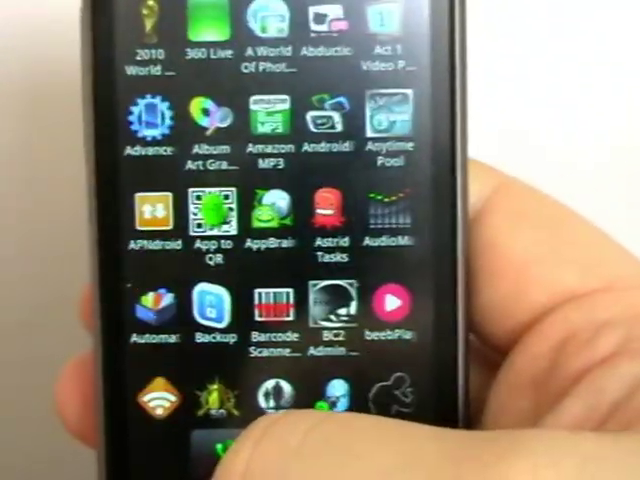
{"action": "scroll", "scroll_direction": "down", "scroll_amount": 3}
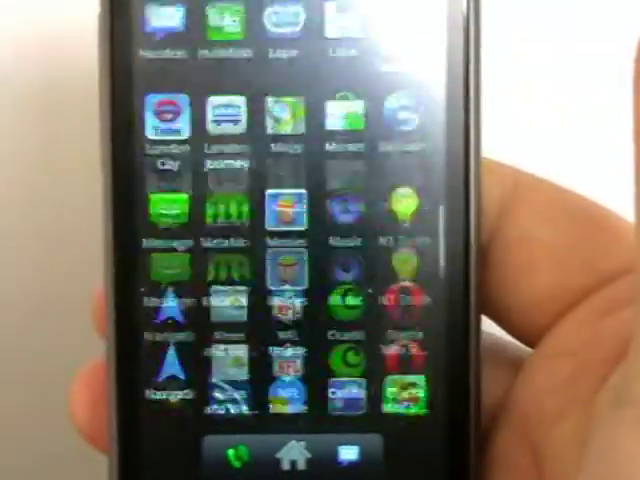
{"action": "scroll", "scroll_direction": "down", "scroll_amount": 3}
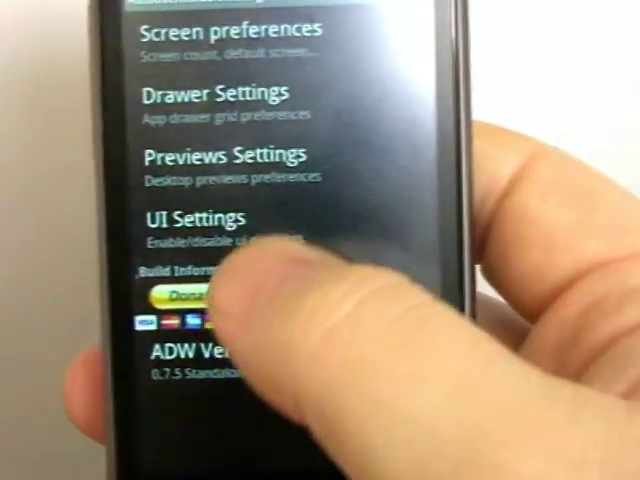
In UI Settings, set the AB scale factor slider to 5 and confirm.
{"action": "left_click", "coordinate": [208, 218]}
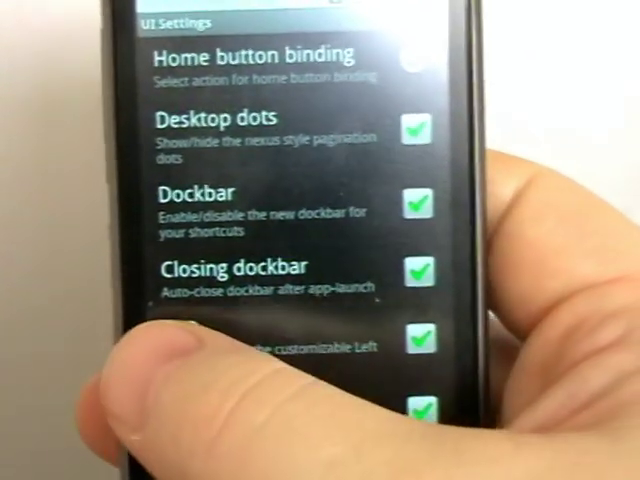
{"action": "scroll", "scroll_direction": "down", "scroll_amount": 3}
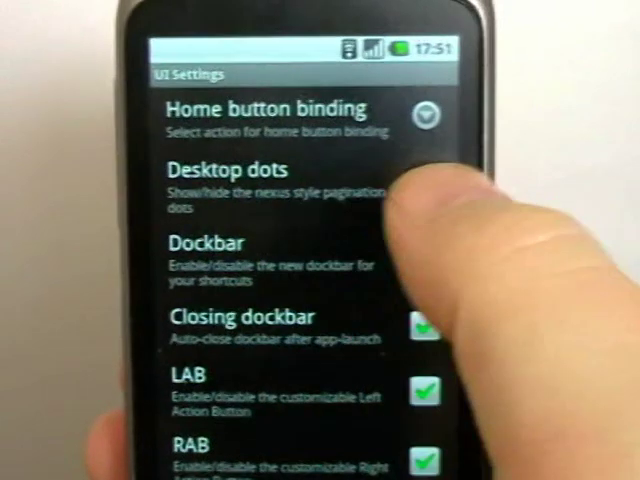
{"action": "scroll", "scroll_direction": "down", "scroll_amount": 3}
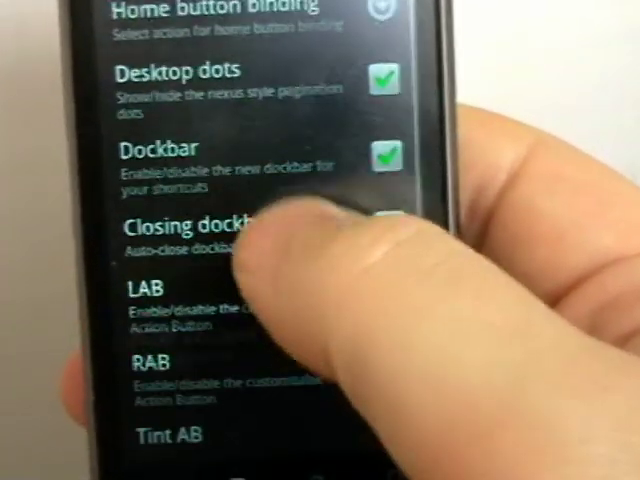
{"action": "scroll", "scroll_direction": "down", "scroll_amount": 3}
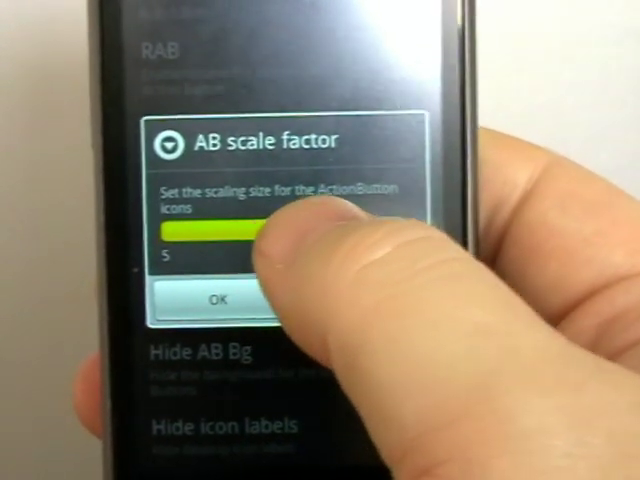
{"action": "left_click", "coordinate": [210, 299]}
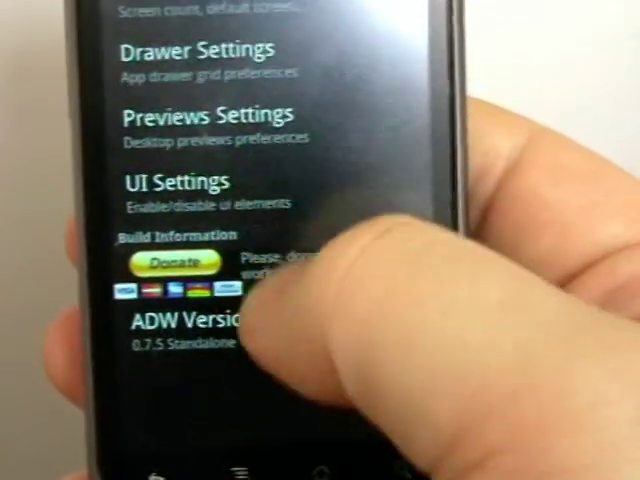
{"action": "scroll", "scroll_direction": "up", "scroll_amount": 3}
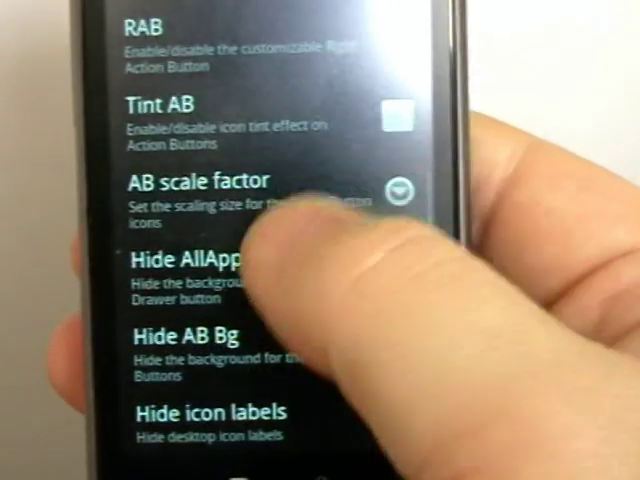
{"action": "scroll", "scroll_direction": "up", "scroll_amount": 3}
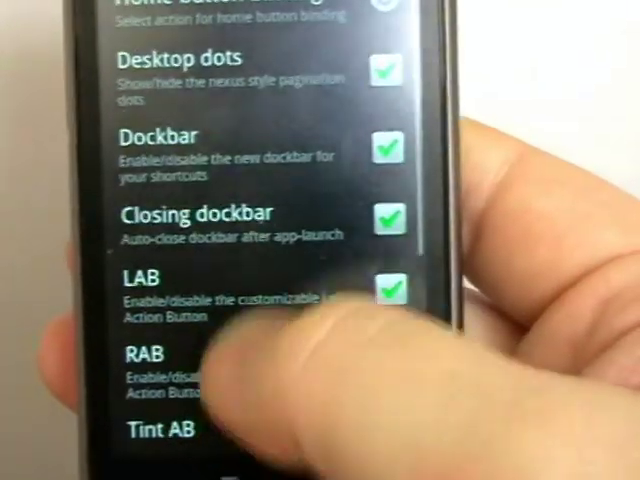
{"action": "scroll", "scroll_direction": "down", "scroll_amount": 3}
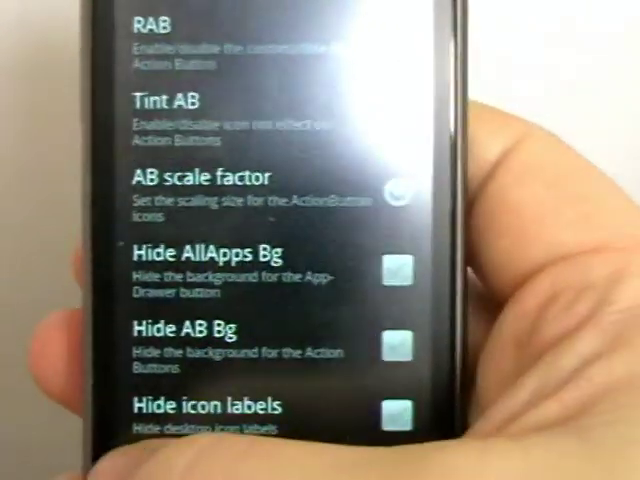